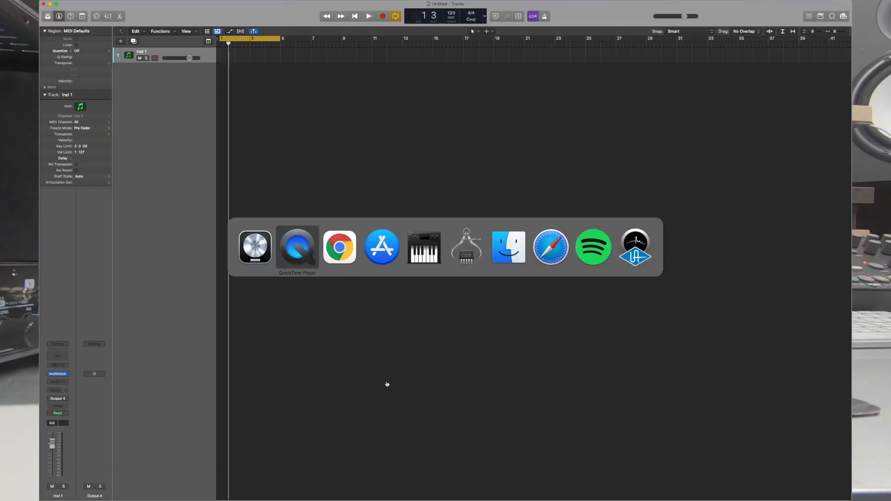
Switch to Audio MIDI Setup and select the connected iPad in the Audio Devices list
click(465, 247)
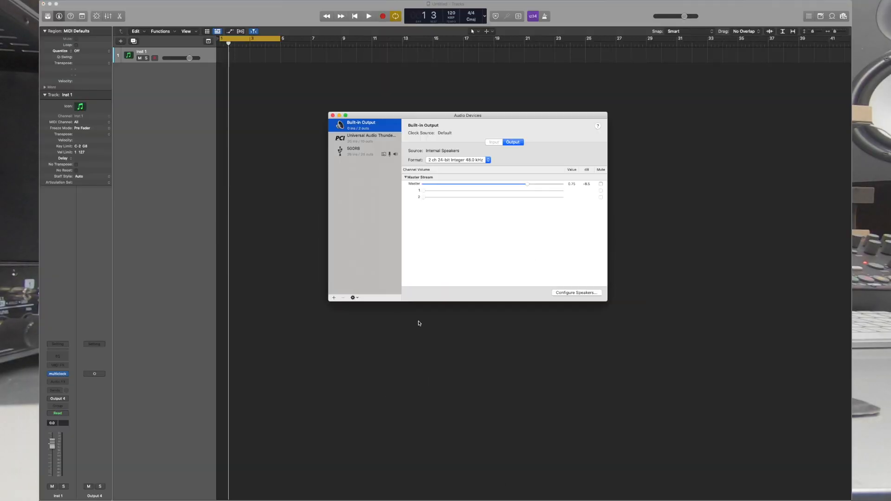
mouse_move(304, 107)
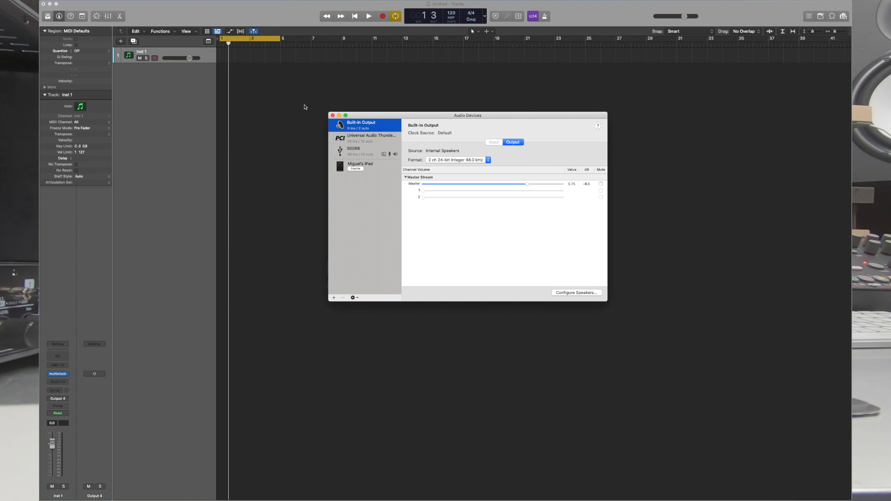
mouse_move(366, 184)
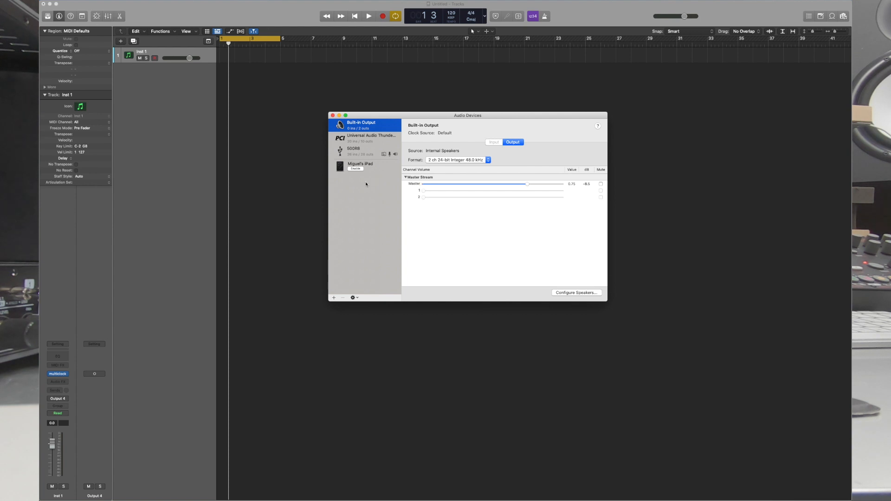
click(360, 165)
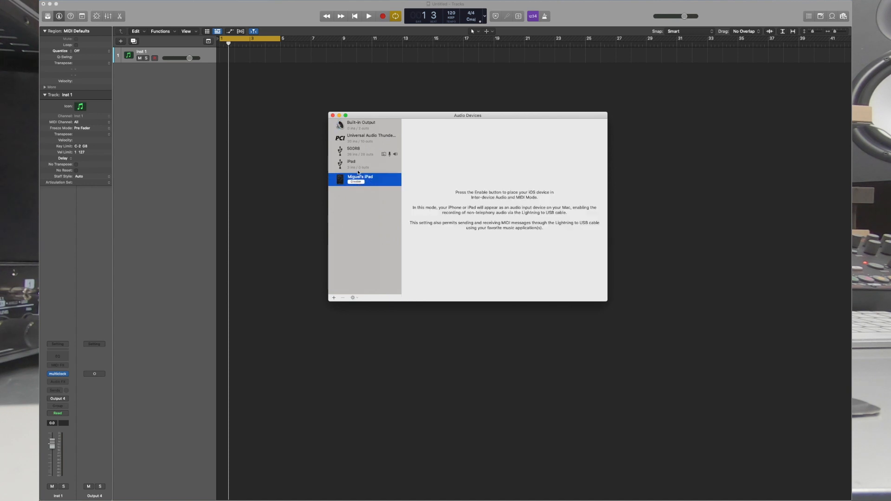
Enable the iPad as an audio input device so Logic offers to use it
click(351, 165)
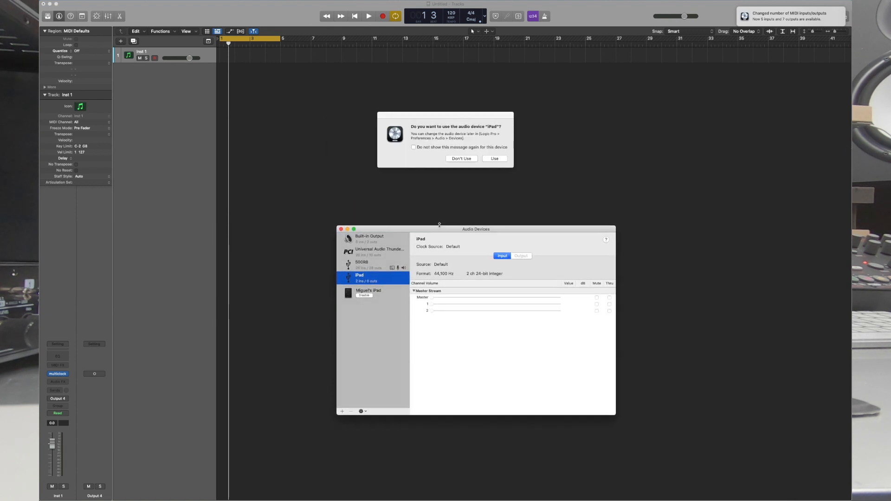
mouse_move(484, 148)
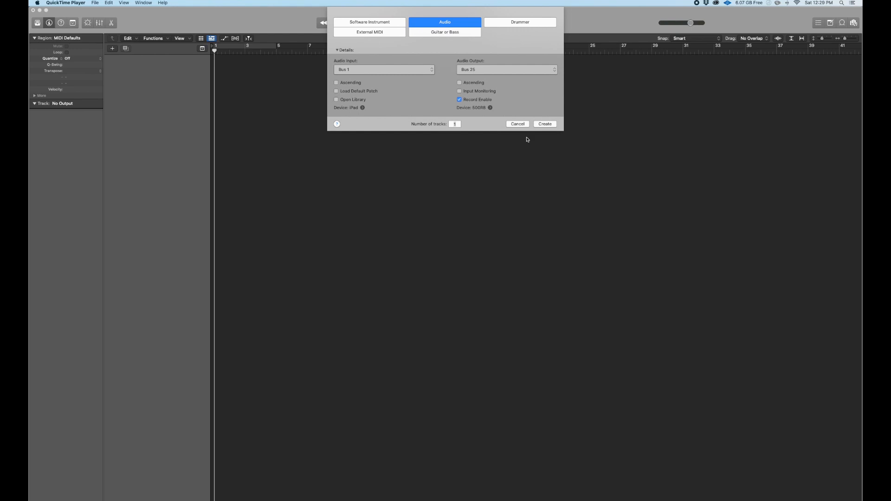
Create a Software Instrument track using the stereo External Instrument plug-in
click(383, 70)
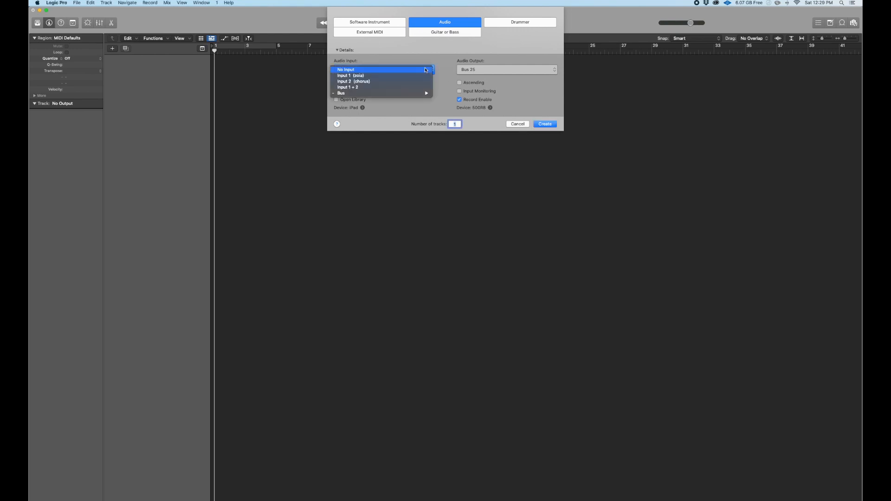
click(369, 21)
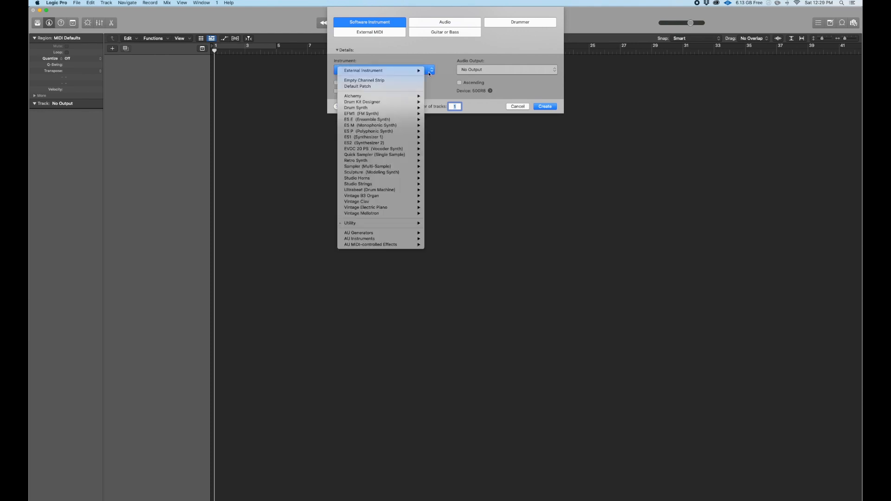
click(418, 70)
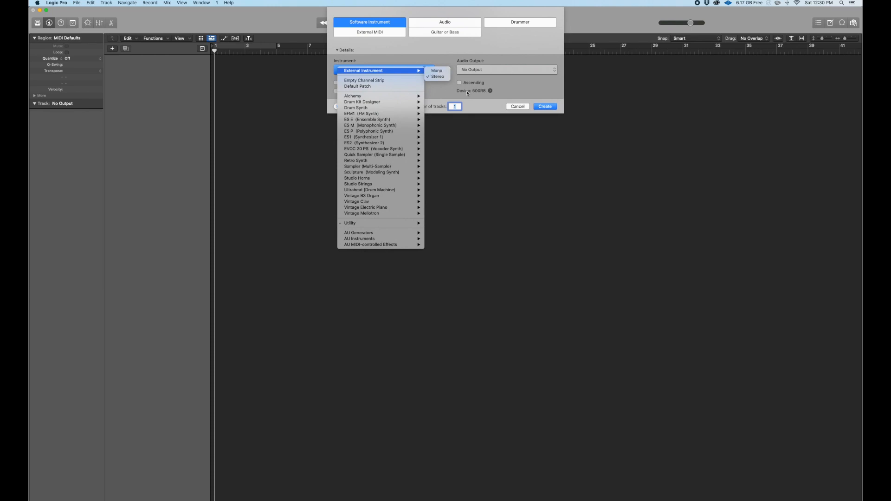
click(544, 106)
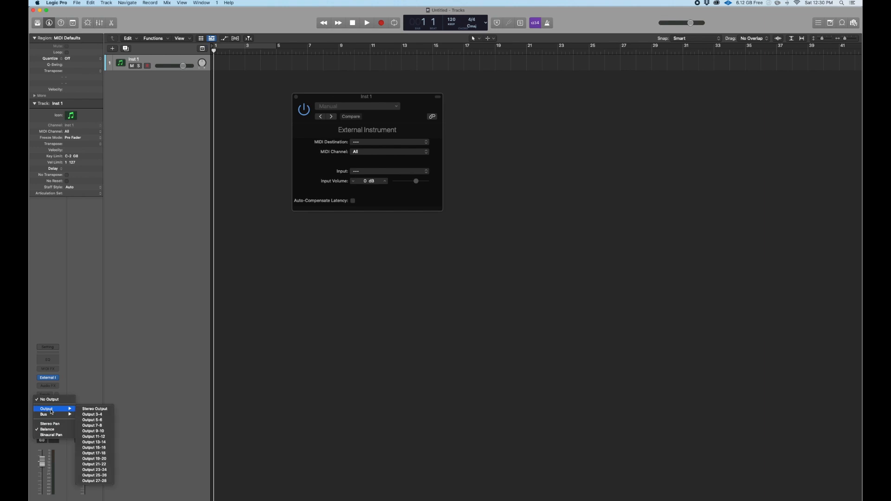
mouse_move(95, 408)
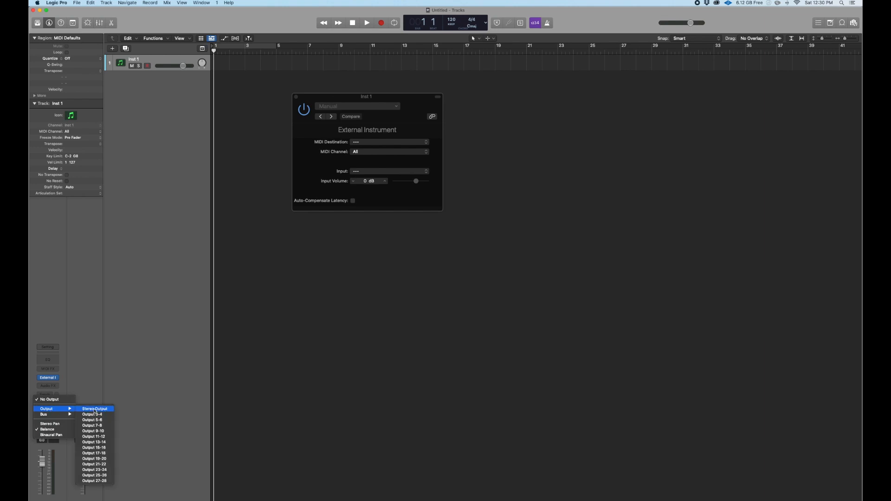
Set the track's output to Stereo Output and its MIDI Destination to the iPad
click(389, 141)
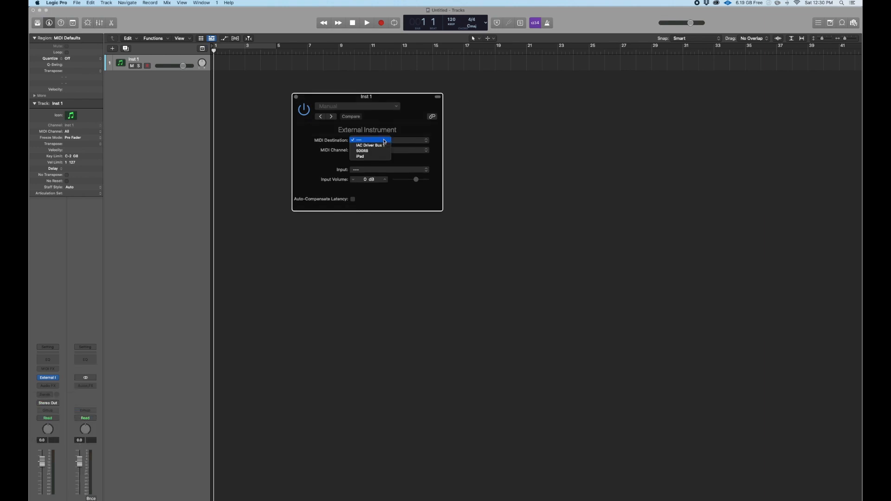
click(360, 156)
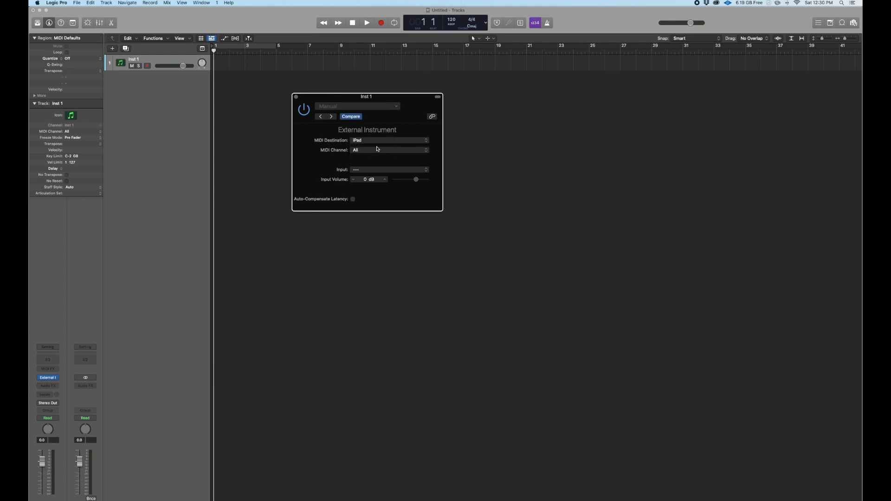